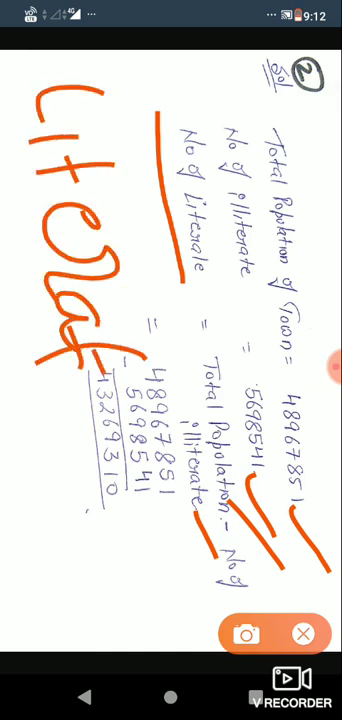
Step: Clear the earlier orange annotations before moving to question 5's computer-cost solution
left_click(304, 634)
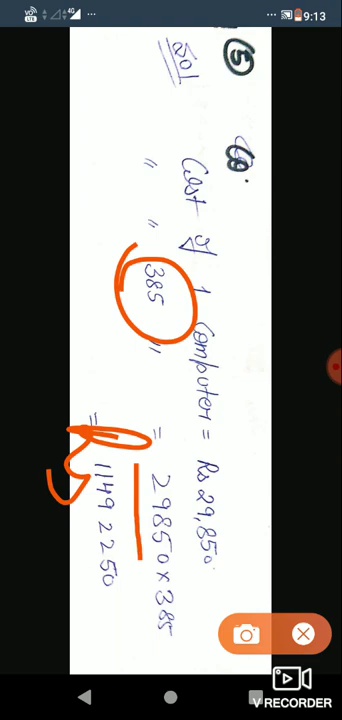
Step: Wipe the page, write the total cost as 'Rs = … crore', then erase all orange marks
left_click(304, 634)
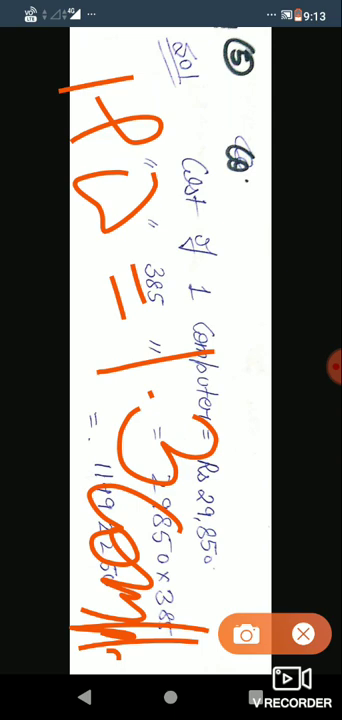
left_click(302, 634)
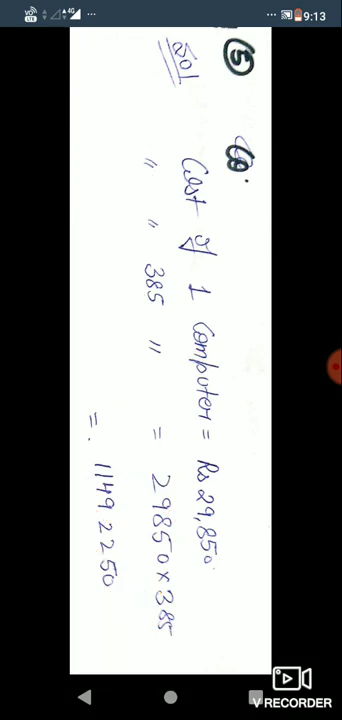